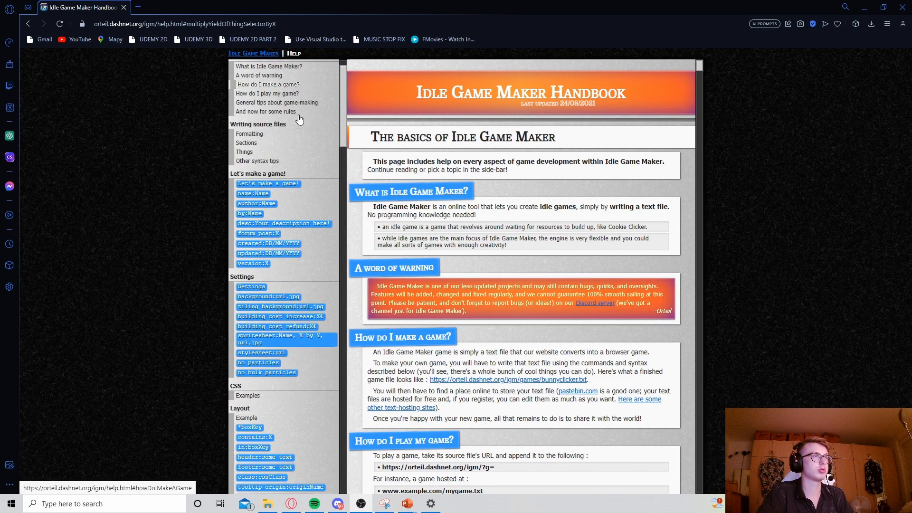
Jump to the 'thingSelector is X' entry in the handbook's Effects reference
scroll("down", 3)
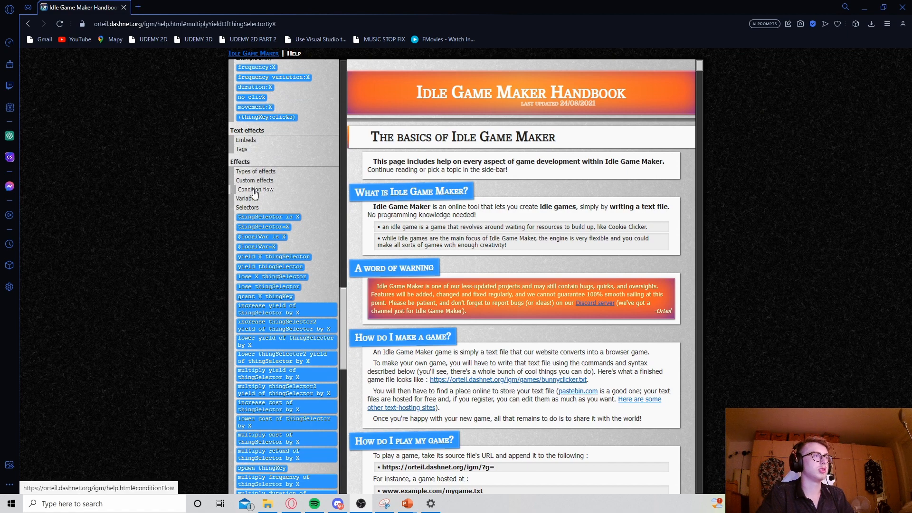
left_click(268, 217)
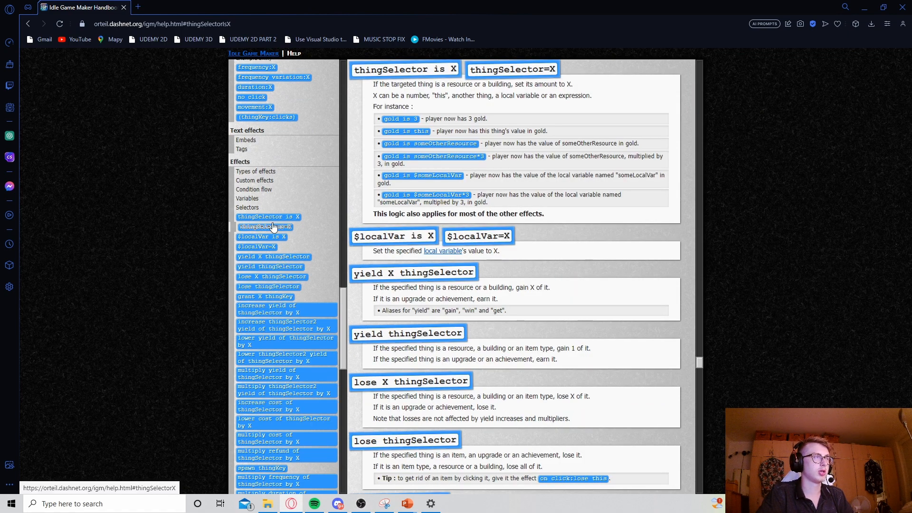
scroll("down", 3)
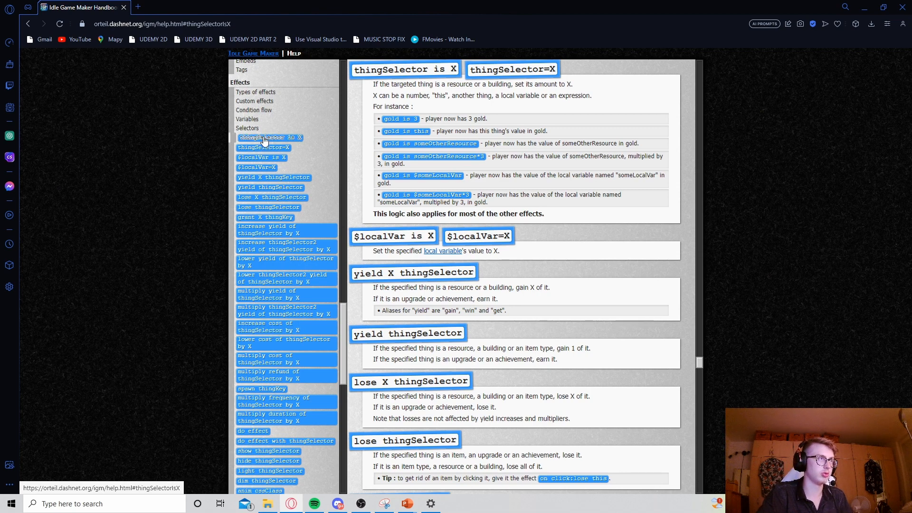
mouse_move(268, 293)
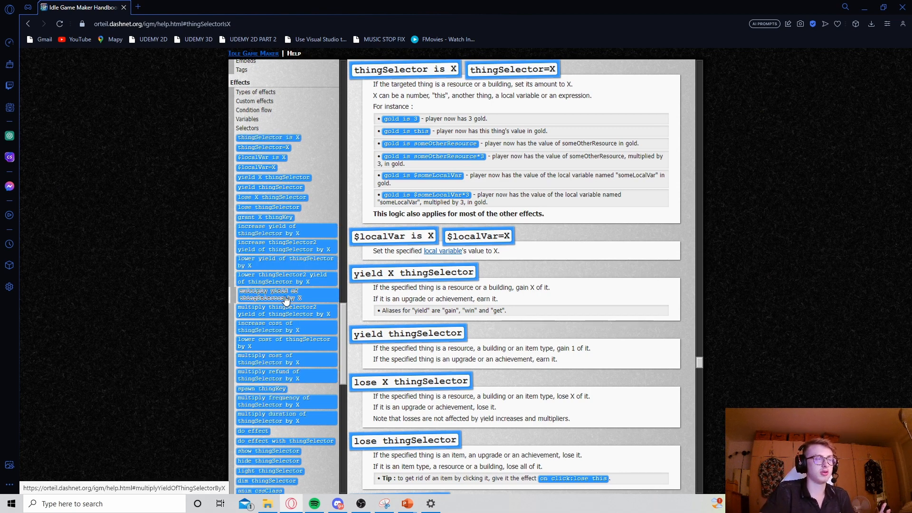
mouse_move(270, 198)
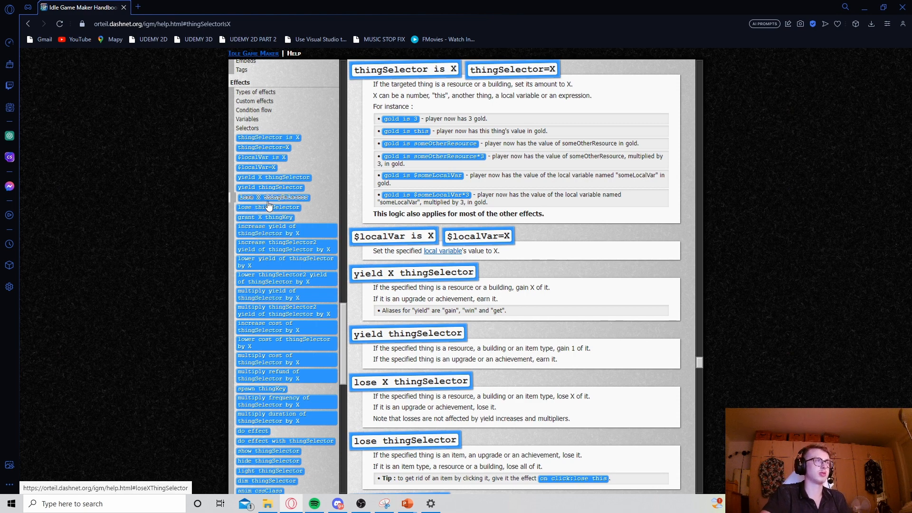
mouse_move(268, 293)
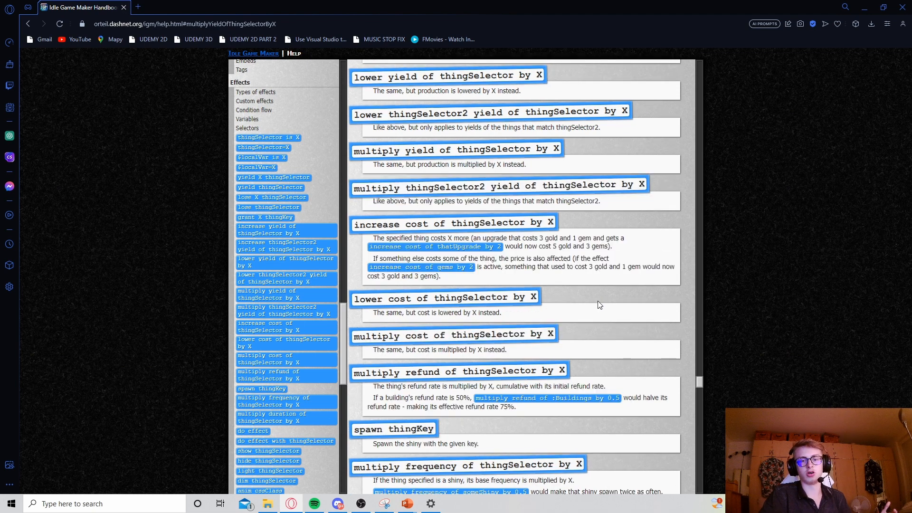
mouse_move(389, 171)
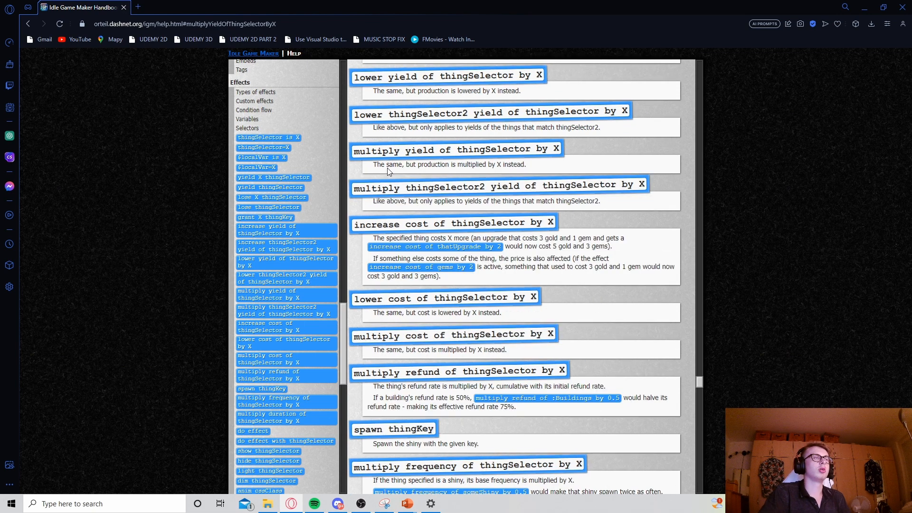
mouse_move(359, 166)
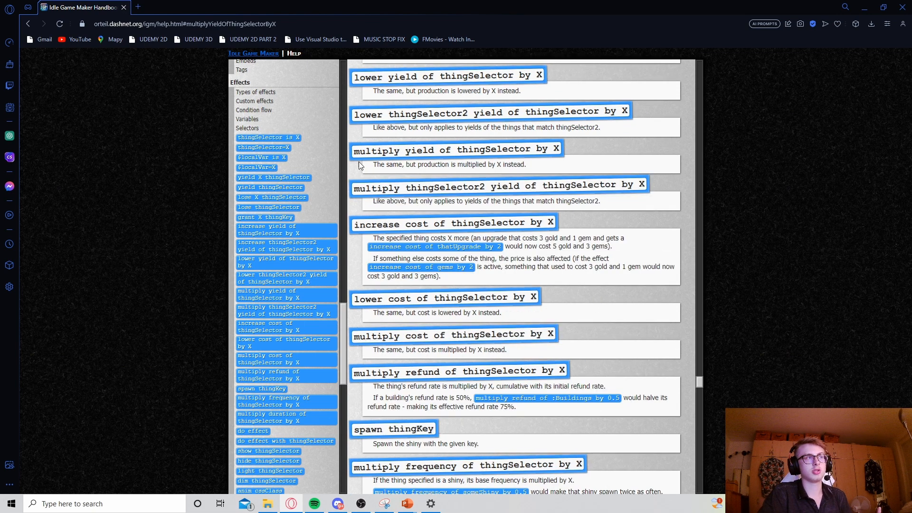
mouse_move(507, 160)
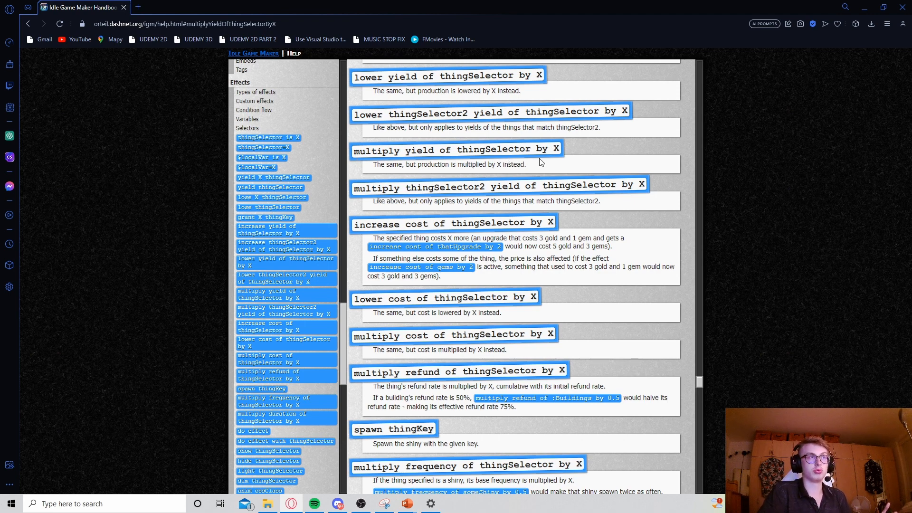
mouse_move(580, 198)
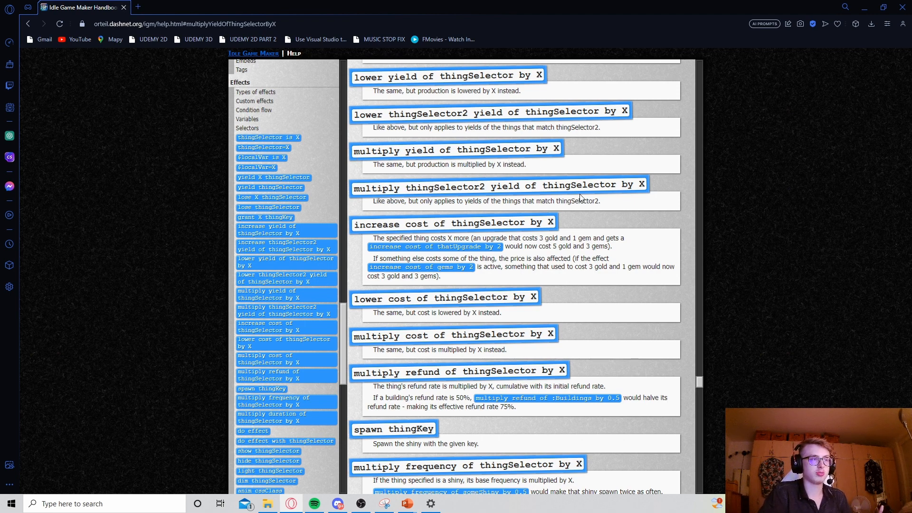
Scroll through the yield-modifying and cost effect entries near lose/grant X thingKey
scroll("down", 3)
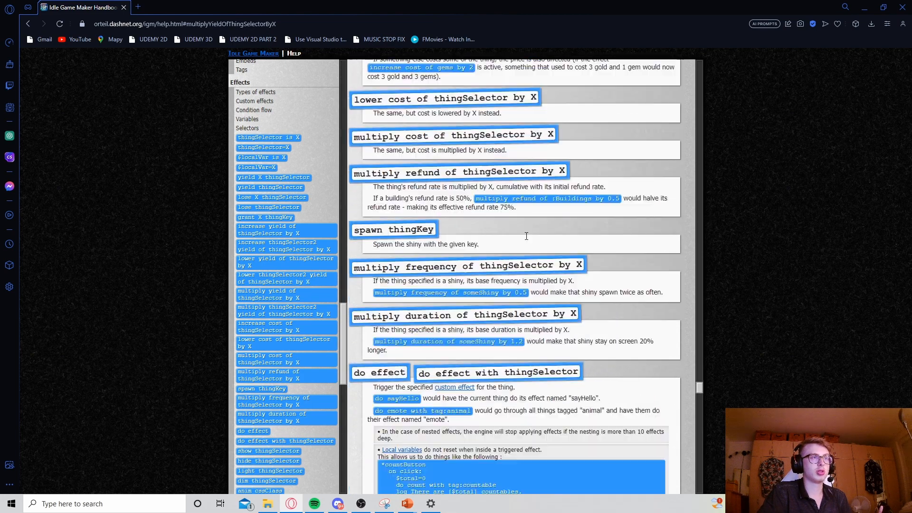
scroll("down", 3)
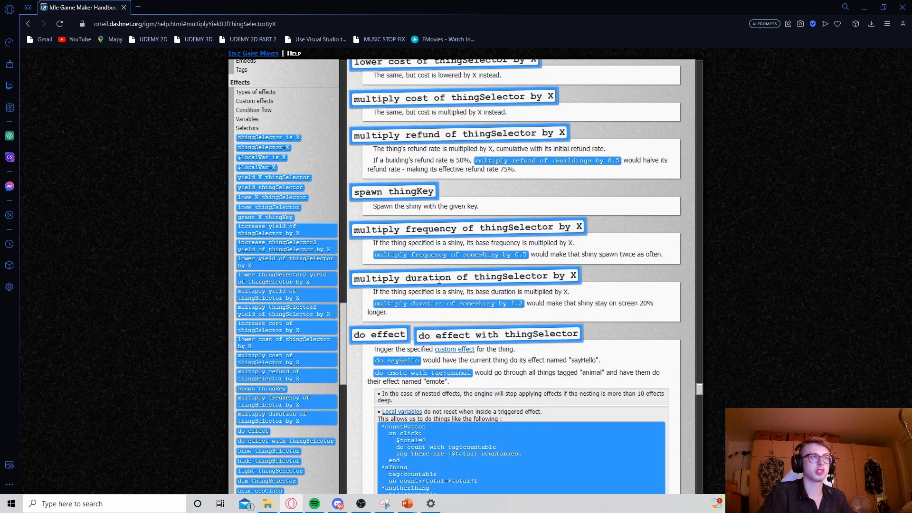
scroll("up", 3)
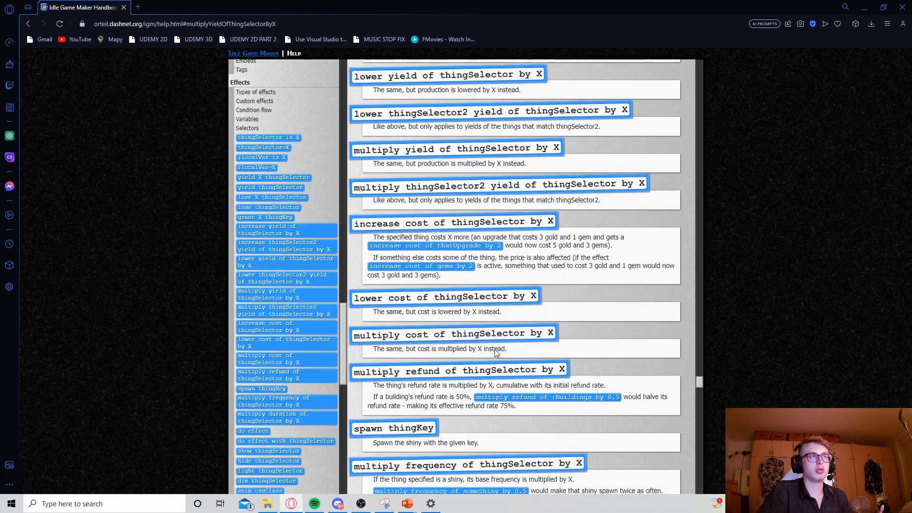
scroll("up", 3)
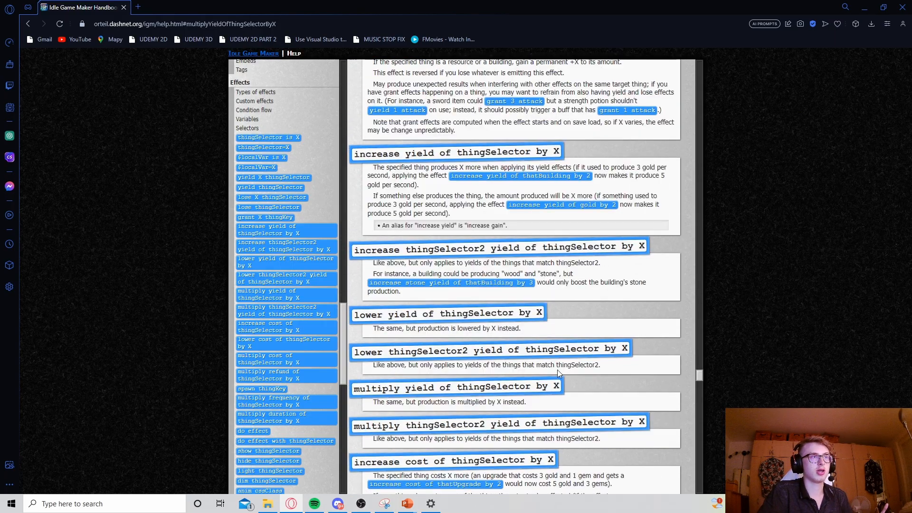
scroll("up", 3)
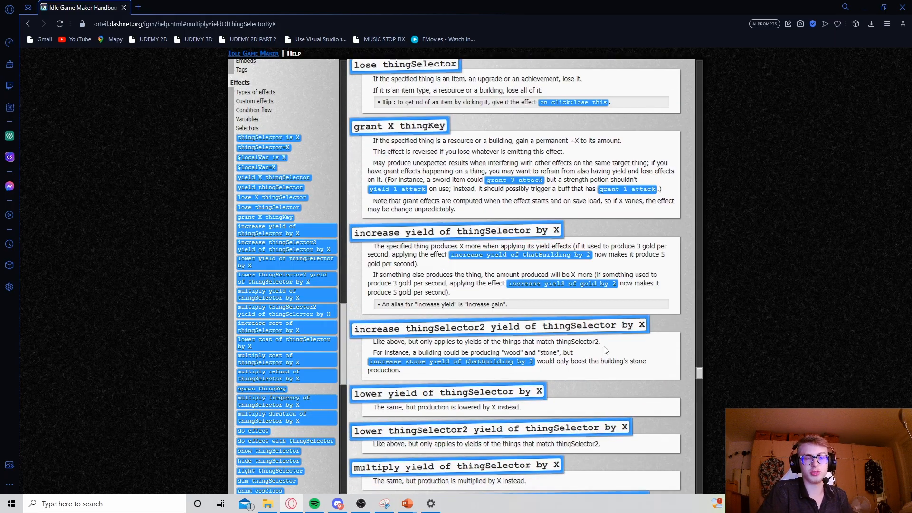
mouse_move(596, 329)
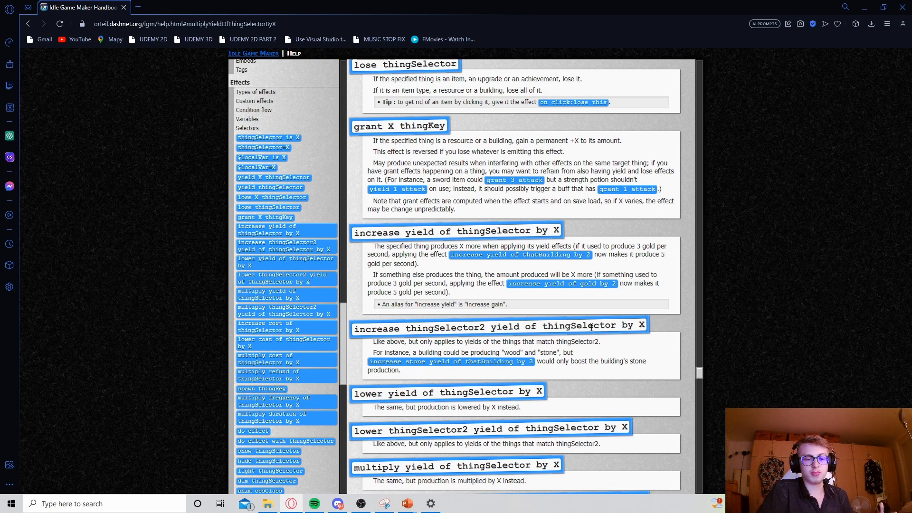
mouse_move(435, 220)
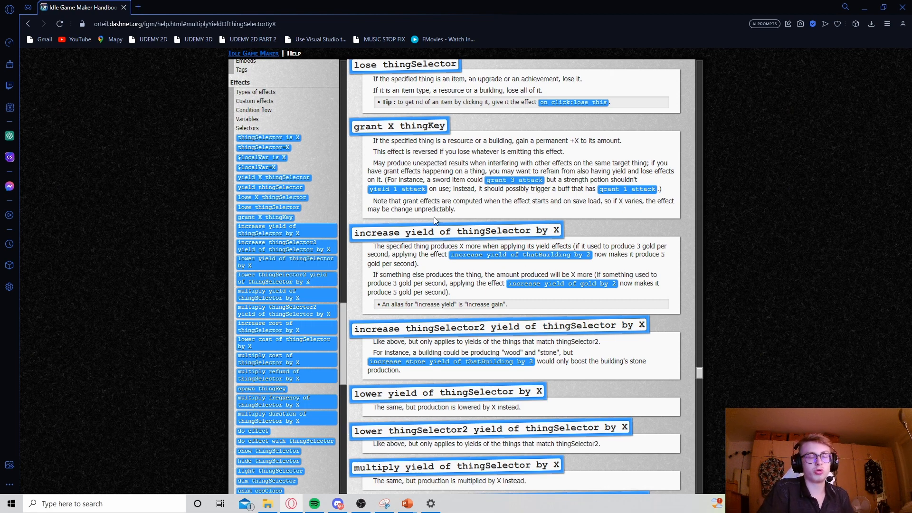
mouse_move(484, 216)
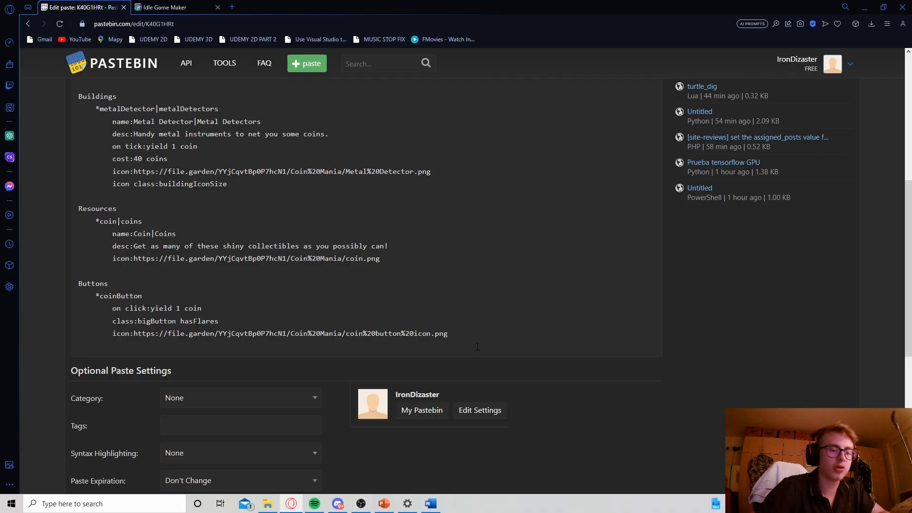
Add an Upgrades section with a *magnets entry named Magnet, described as attracting metallic coins
type("Upgrades")
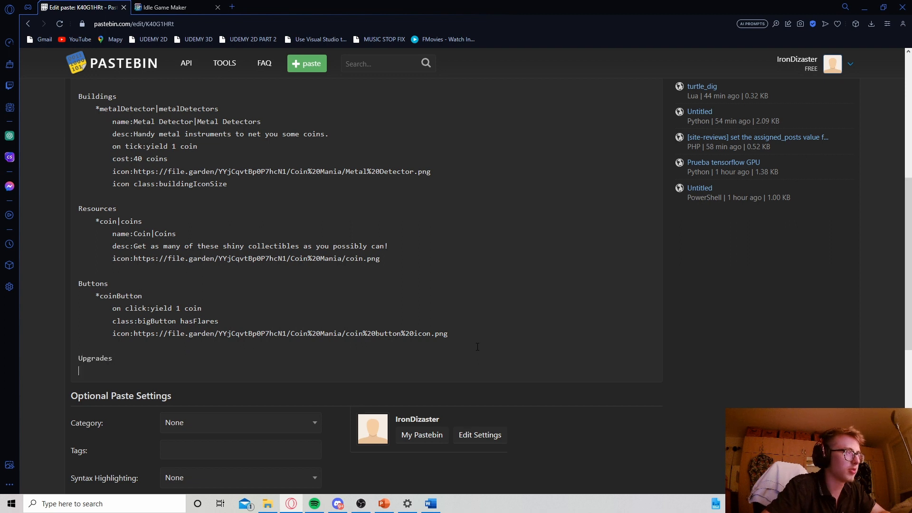
type("*")
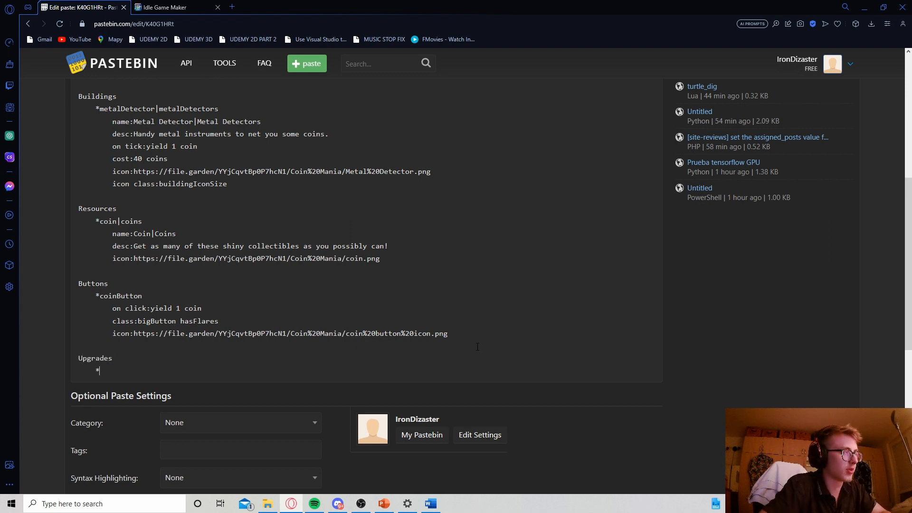
type("magnets")
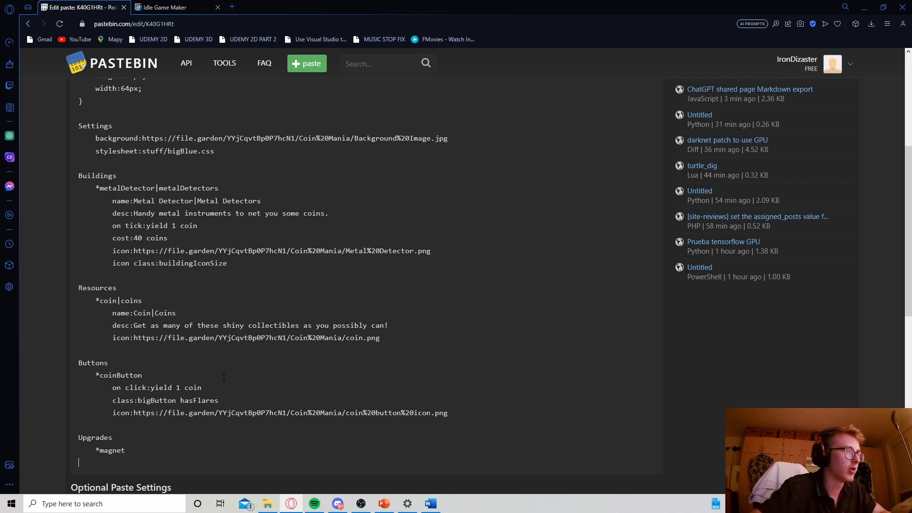
type("name:Magne")
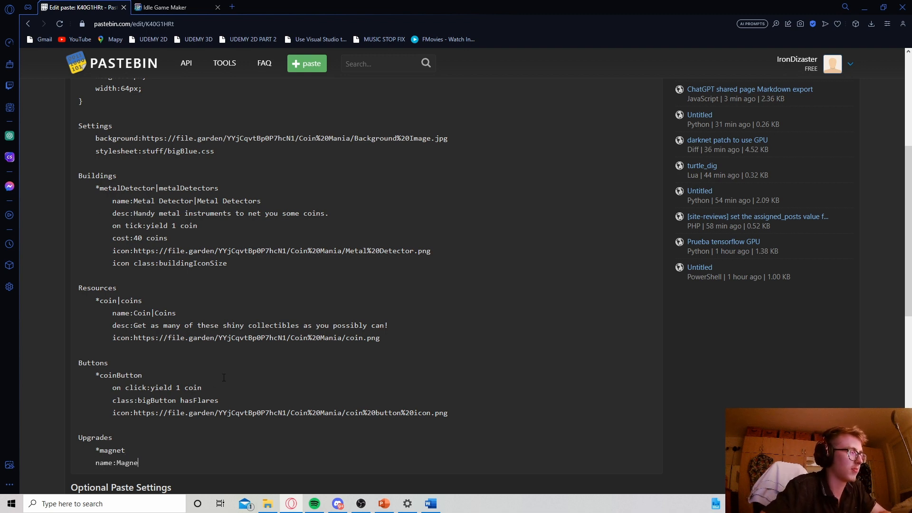
type("t")
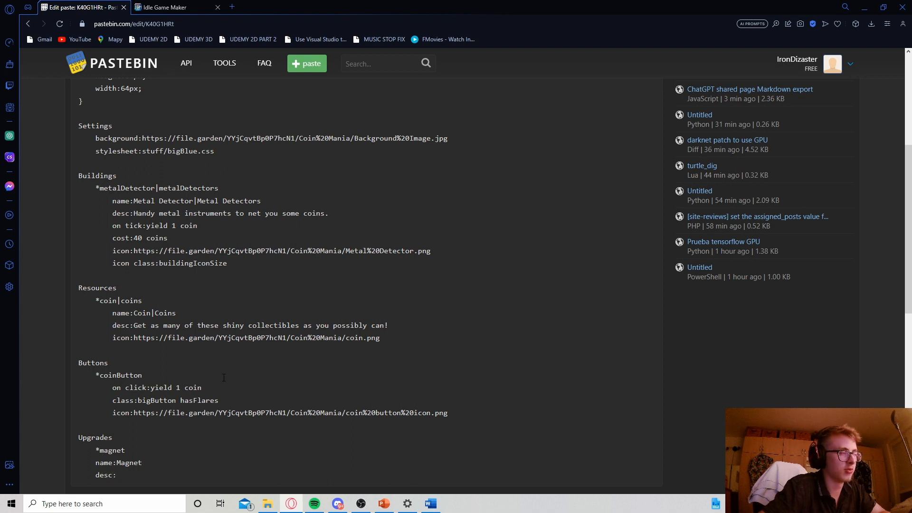
type("Coi")
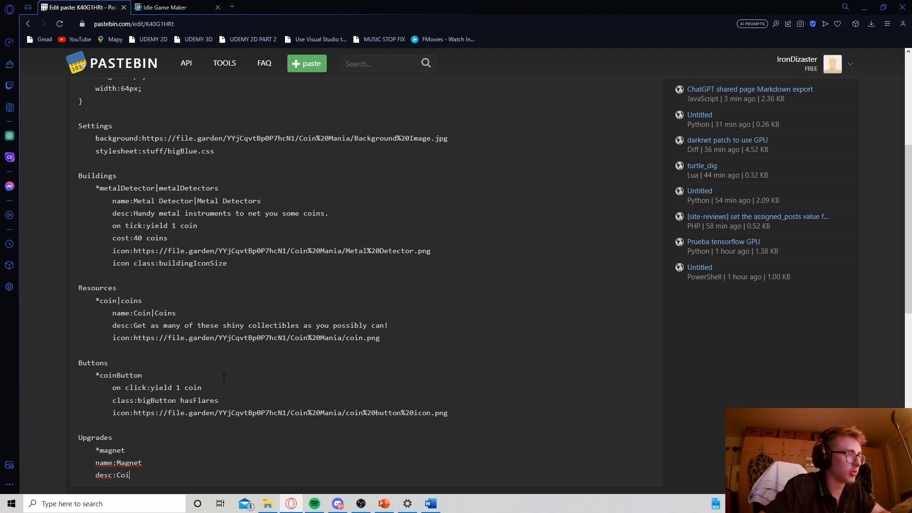
type("ns ar")
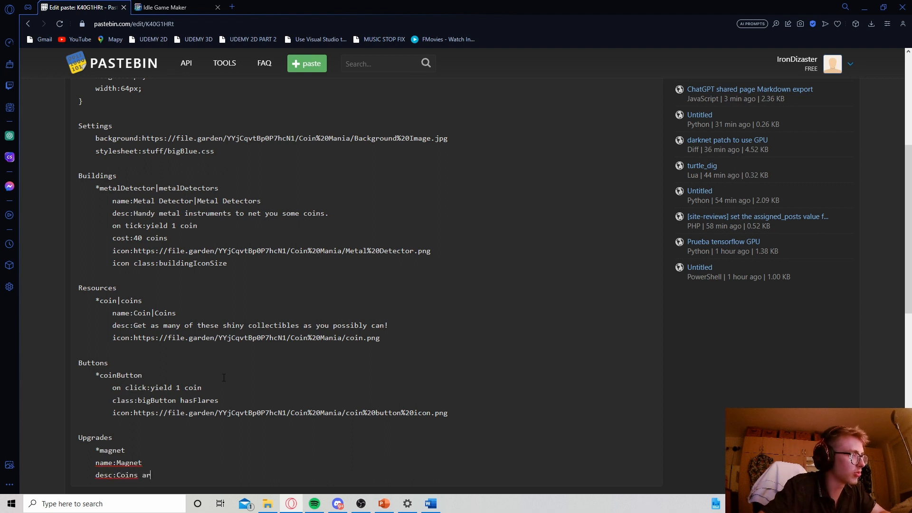
type("e metal...")
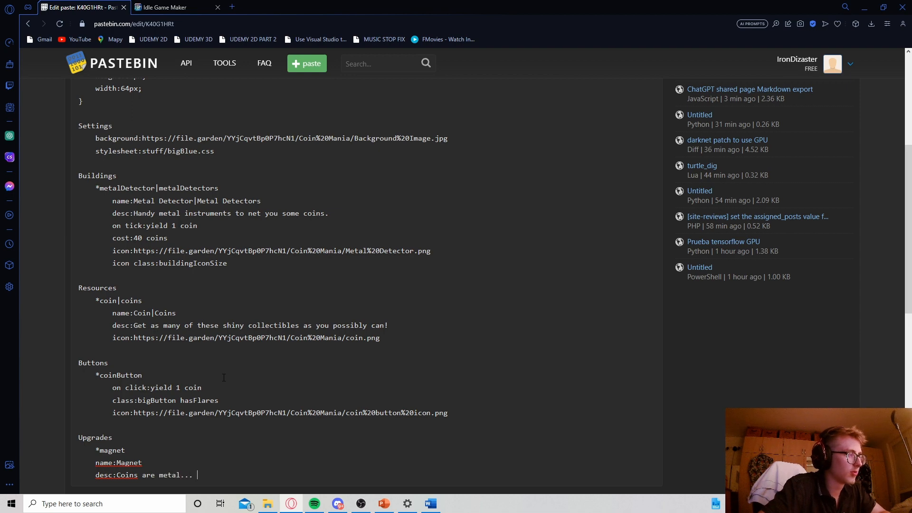
type("magnets attract metall")
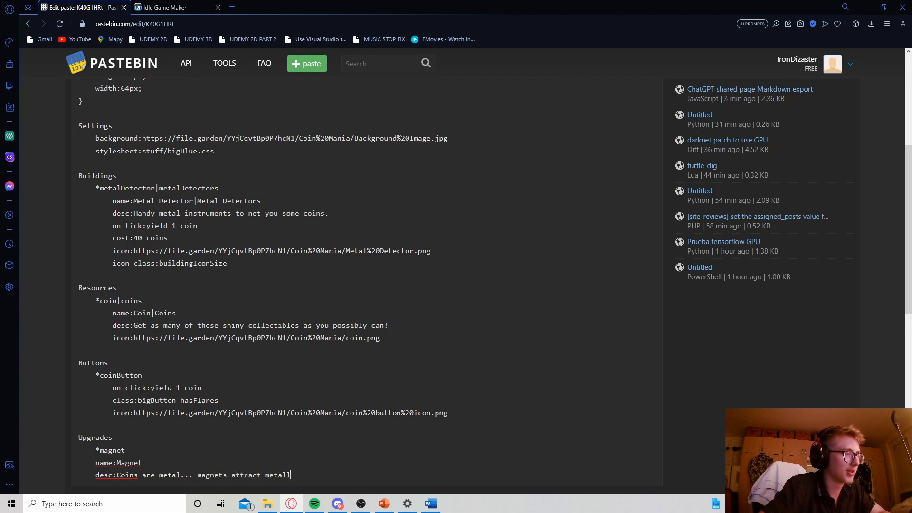
type("ic things... genius idea!")
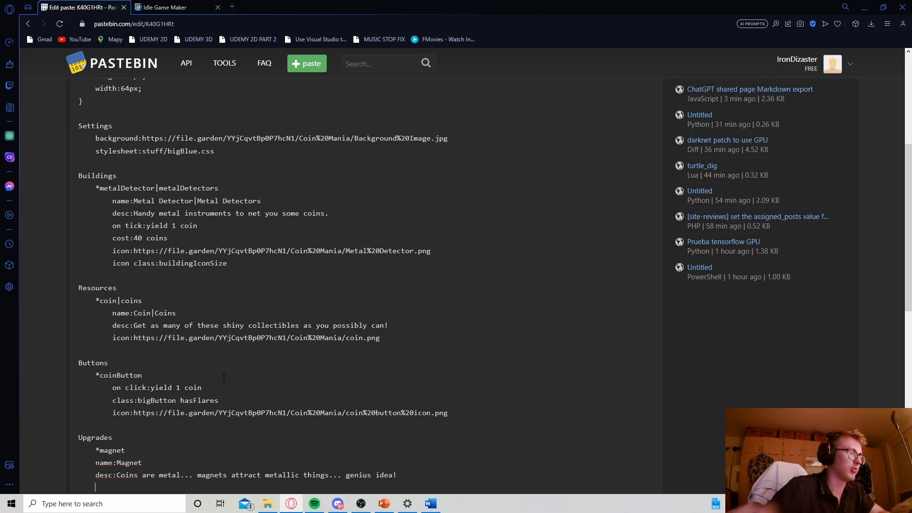
Give Magnet 'passive:multiply yield of metalDetectors by 2' and a cost of 240 coins
scroll("down", 3)
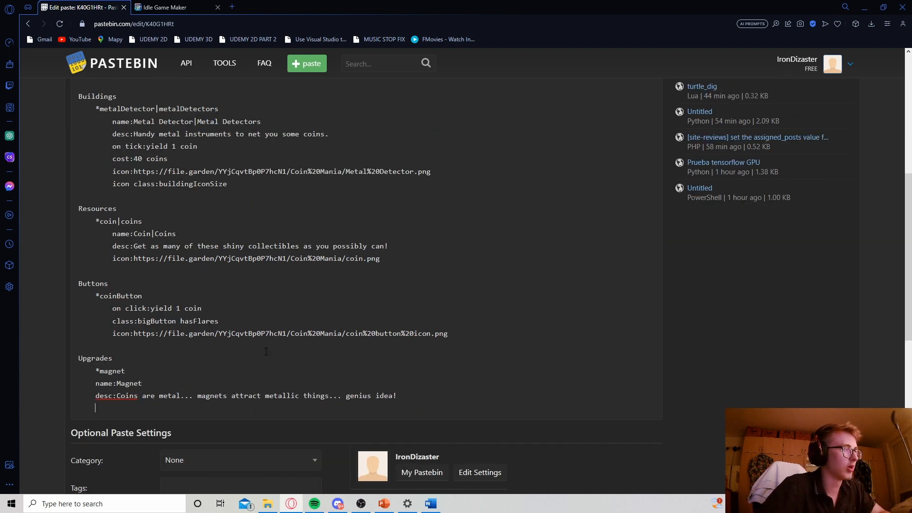
type("passive:")
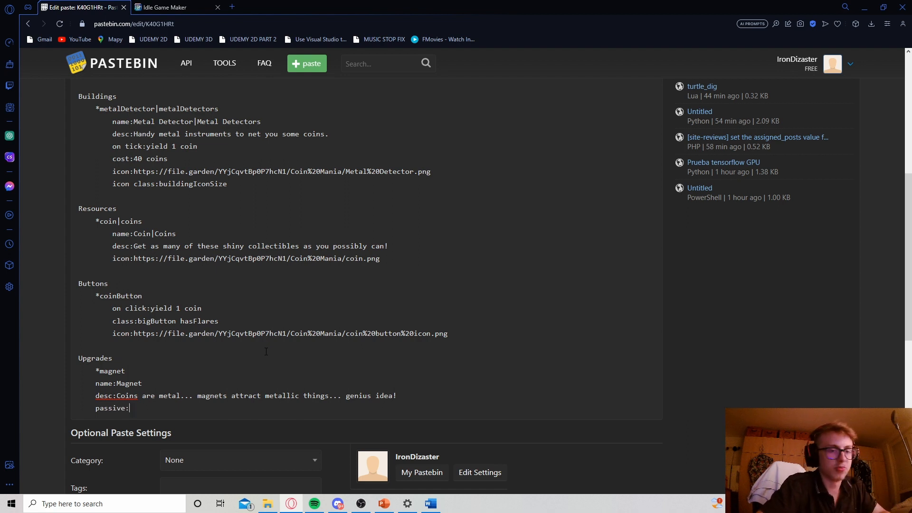
type("multiply y")
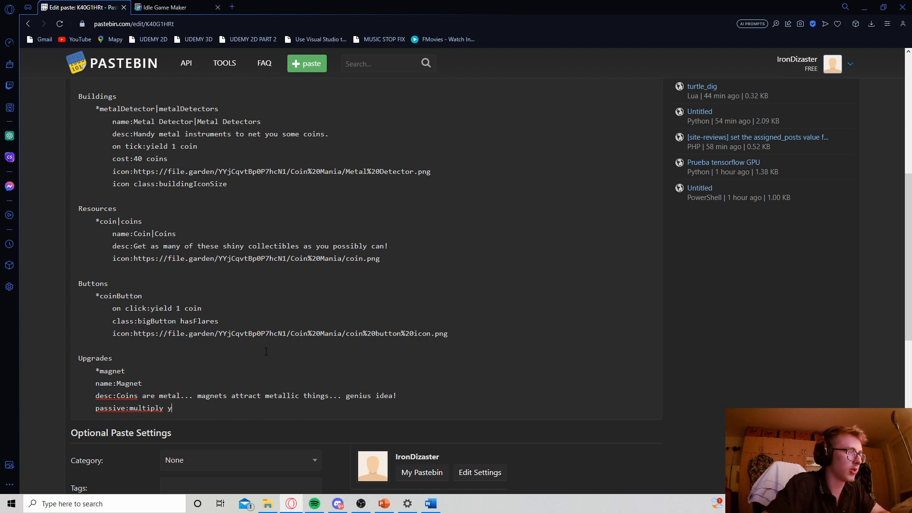
type("ield of metalDetec")
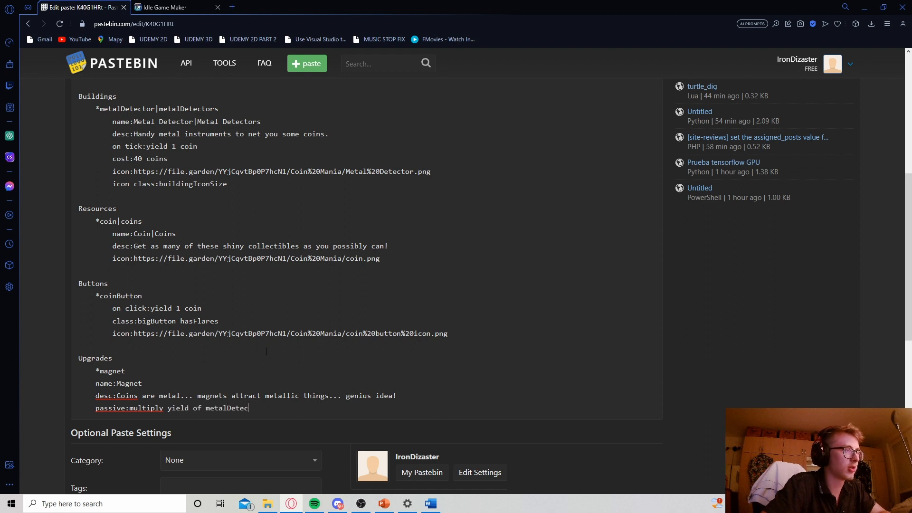
type("tors")
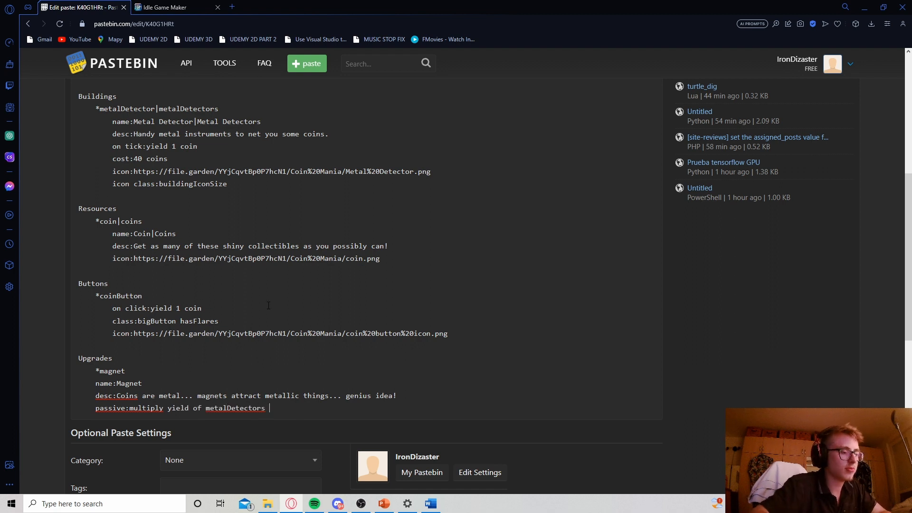
type("by 2")
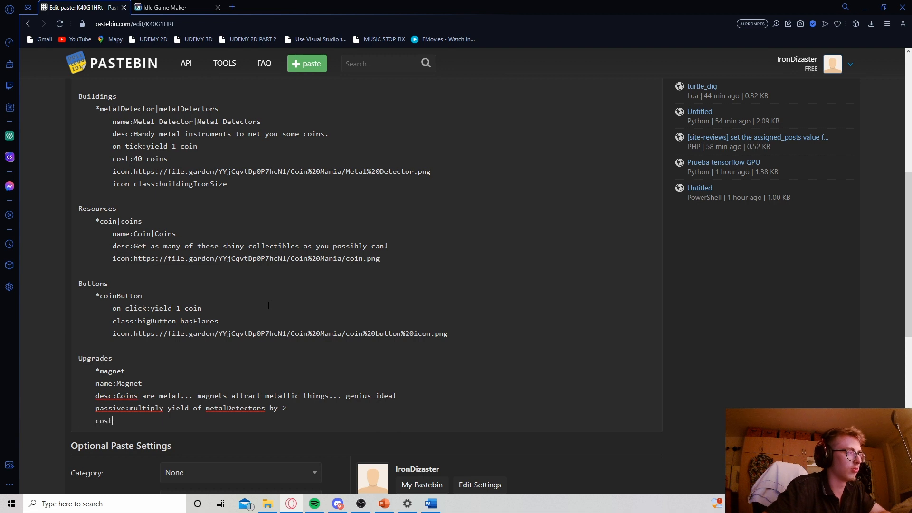
type(":")
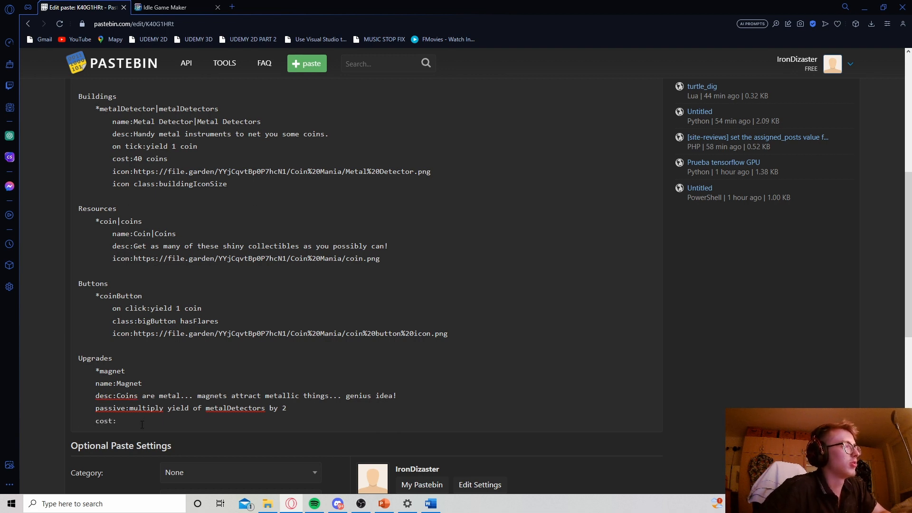
type("240 coins")
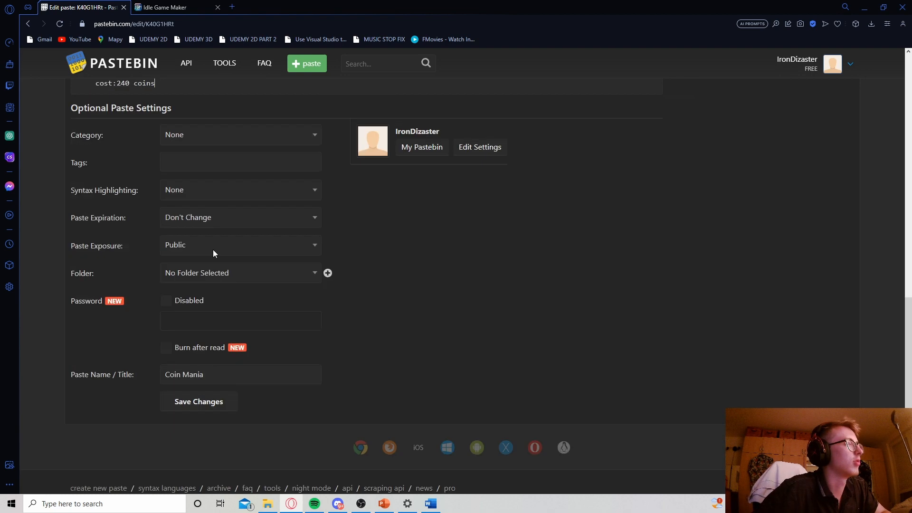
scroll("down", 3)
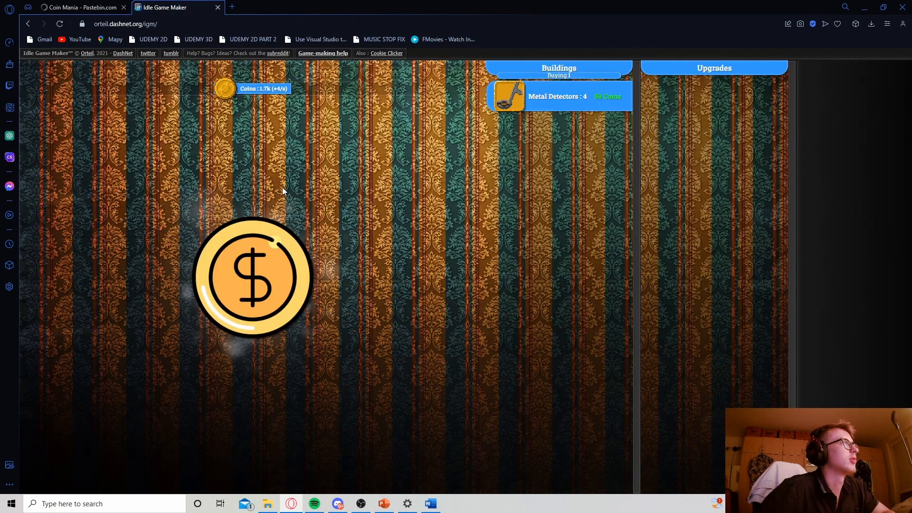
Reload the game from the updated paste so the 240-coin Magnet upgrade appears
left_click(59, 24)
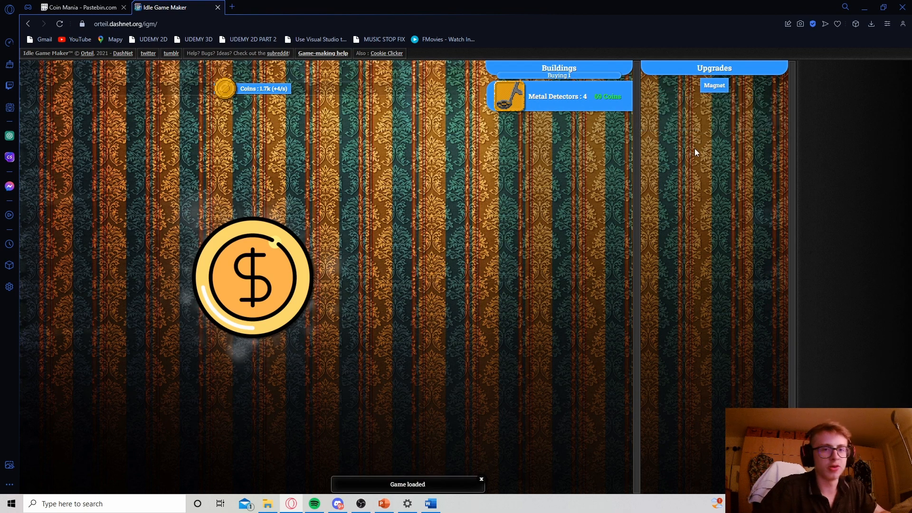
mouse_move(714, 86)
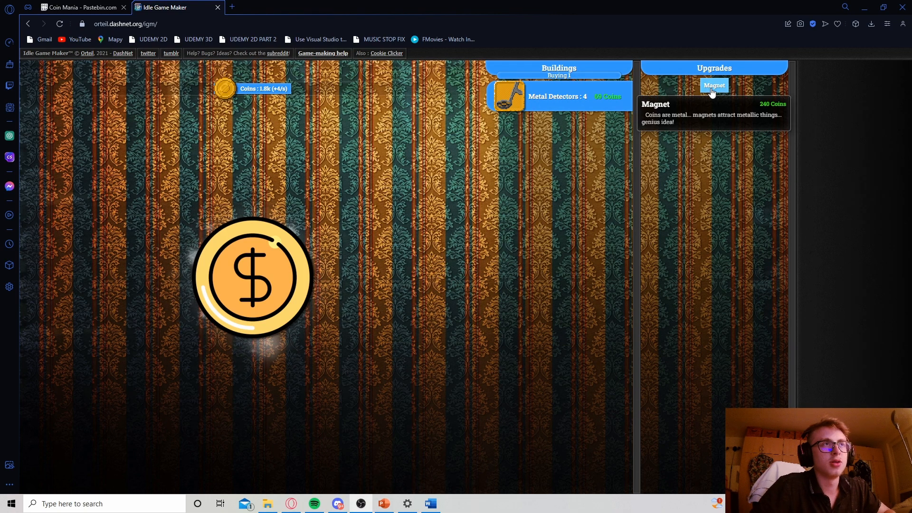
mouse_move(585, 86)
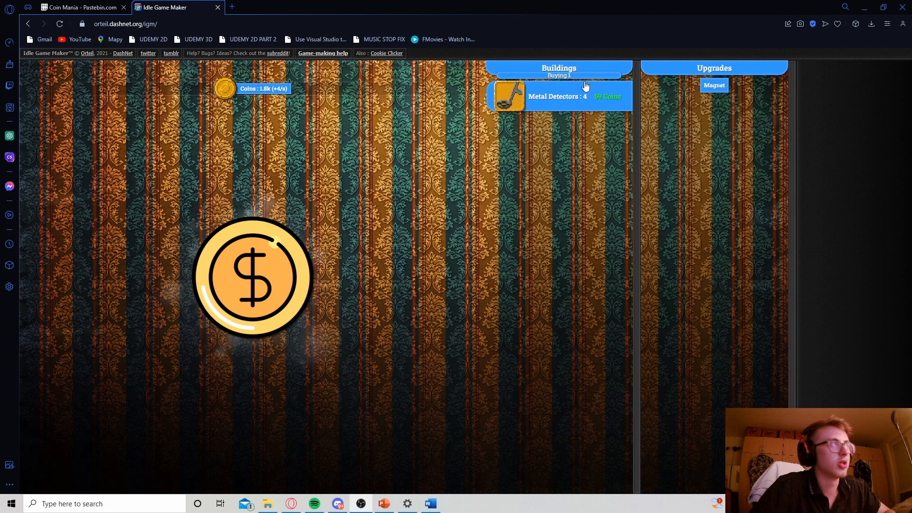
Append 'Multiplies the production of metal detectors by 2.' to Magnet's desc, save, and return to the game
left_click(82, 7)
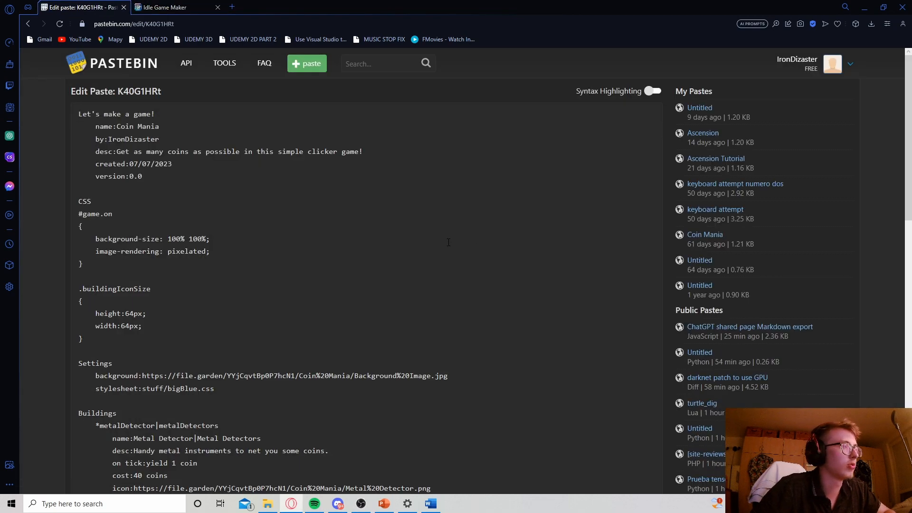
scroll("down", 3)
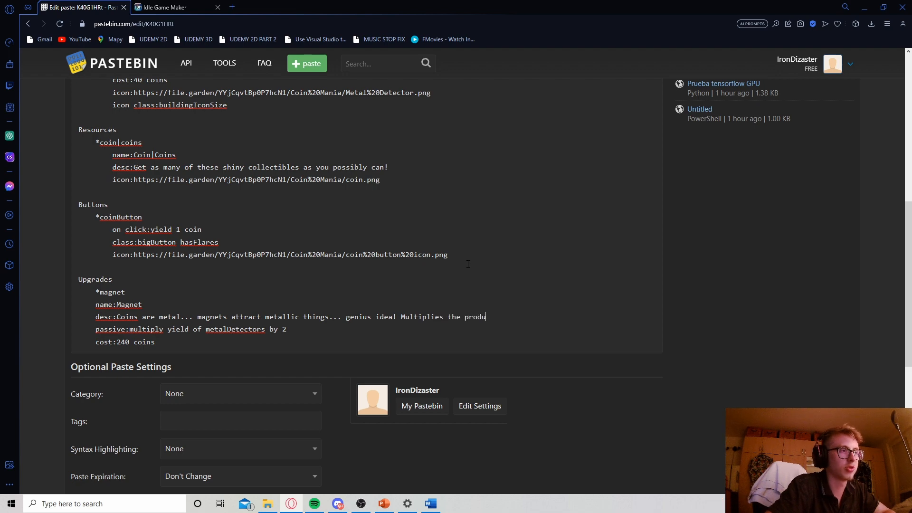
type("ction of metal deteco")
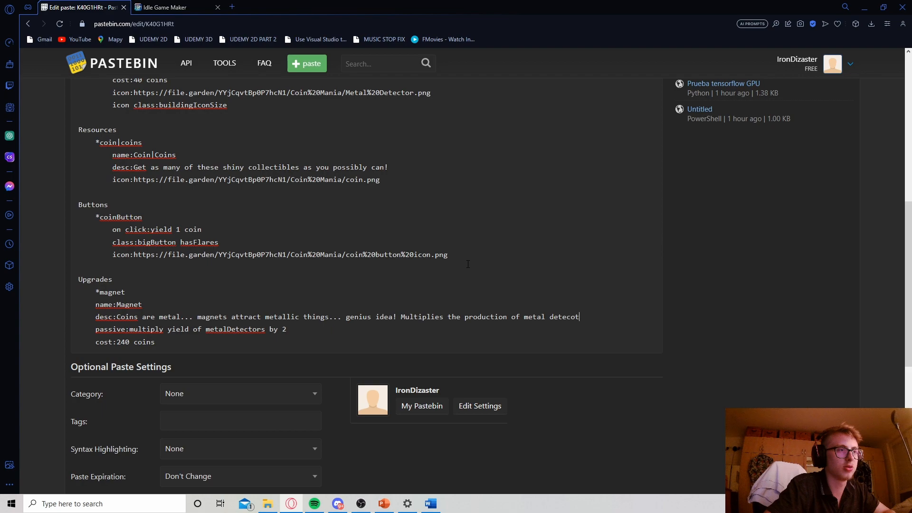
type("tors by 2.")
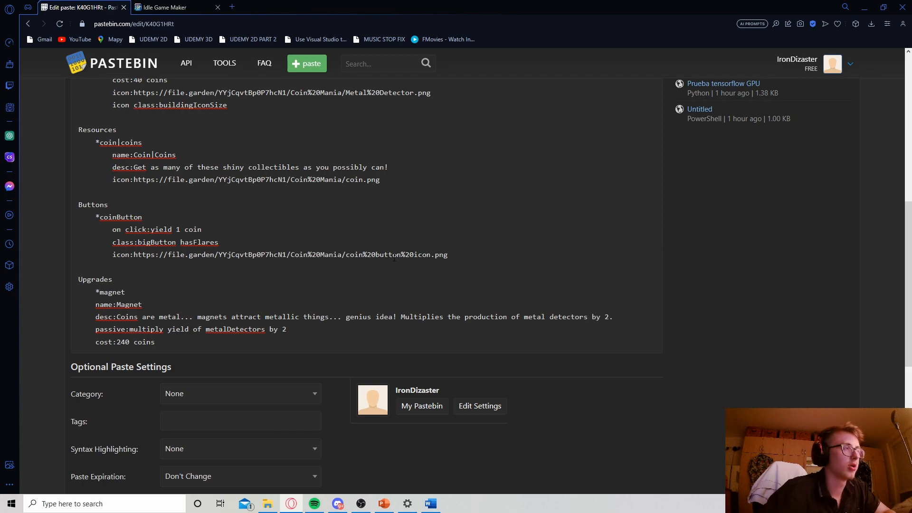
scroll("down", 3)
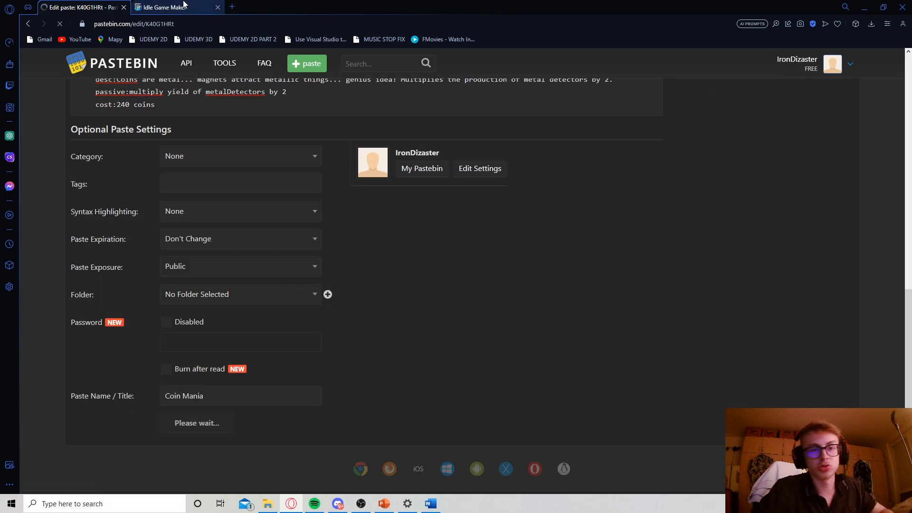
left_click(174, 7)
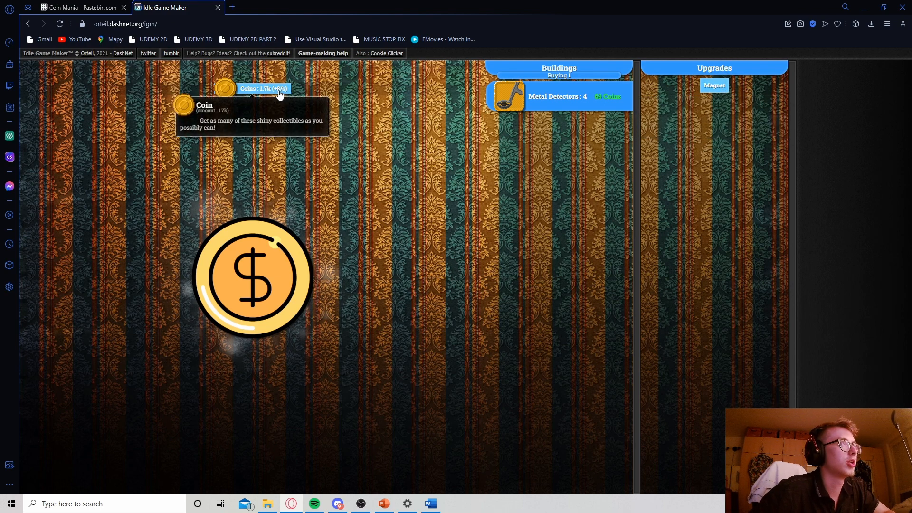
Buy Metal Detectors repeatedly, raising the count from 4 to 8
left_click(558, 96)
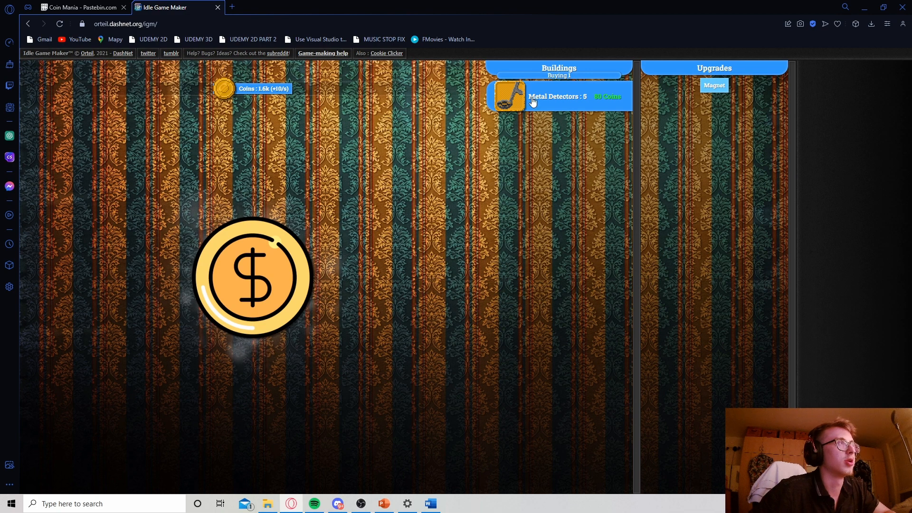
left_click(558, 96)
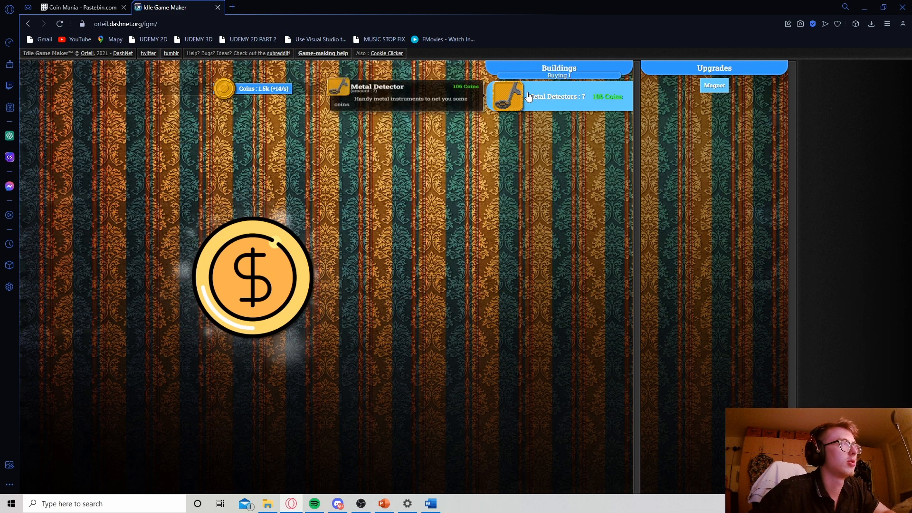
left_click(558, 96)
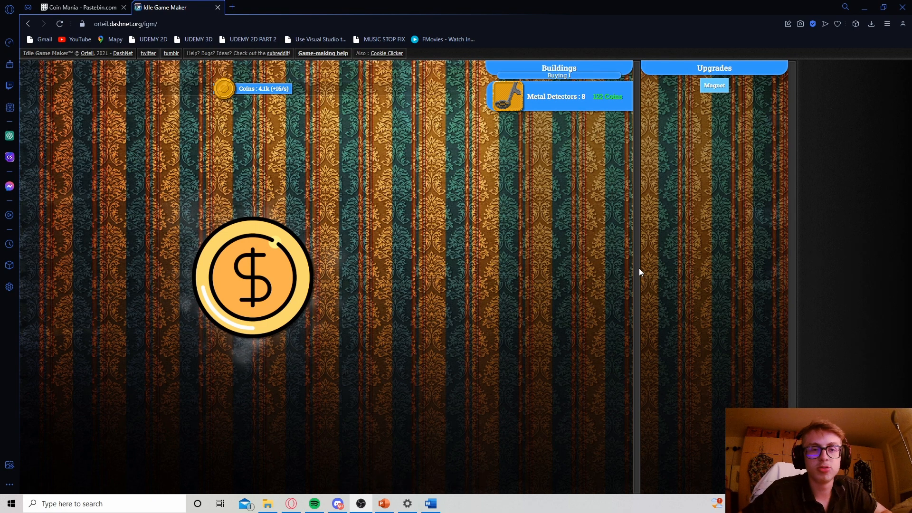
mouse_move(607, 251)
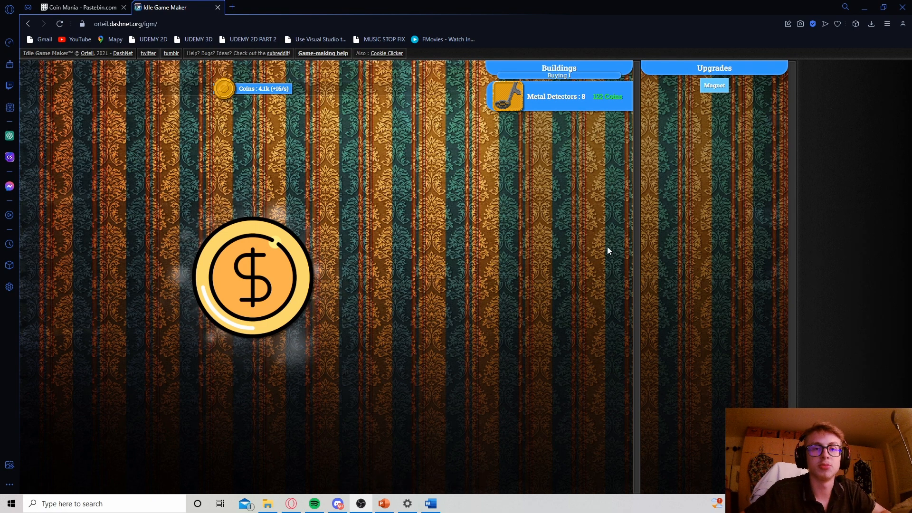
left_click(251, 276)
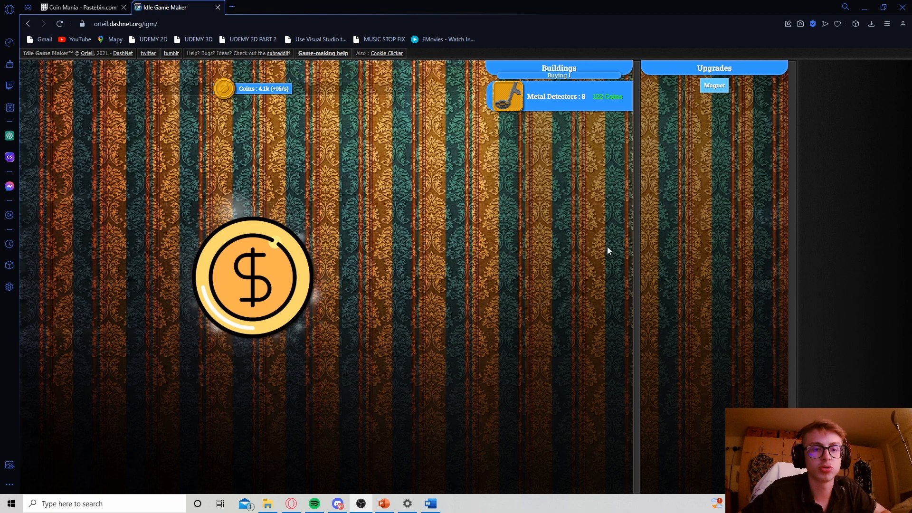
left_click(252, 276)
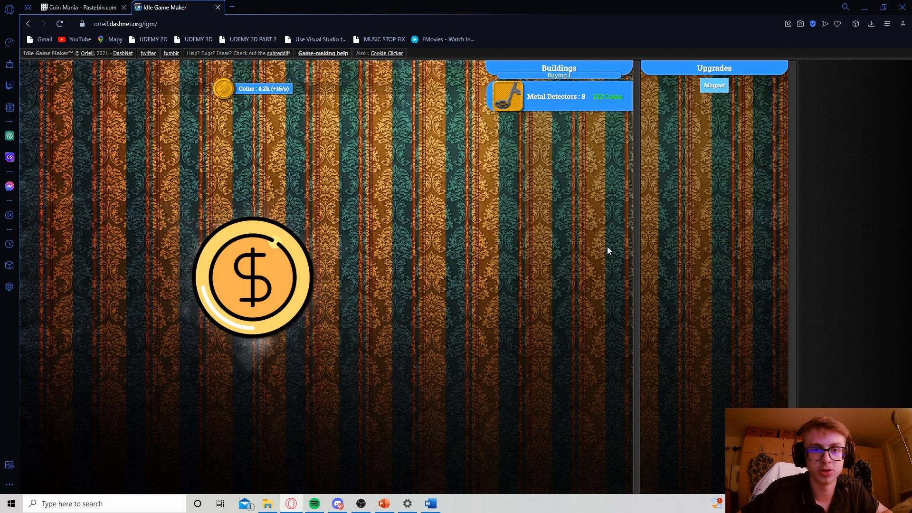
mouse_move(596, 245)
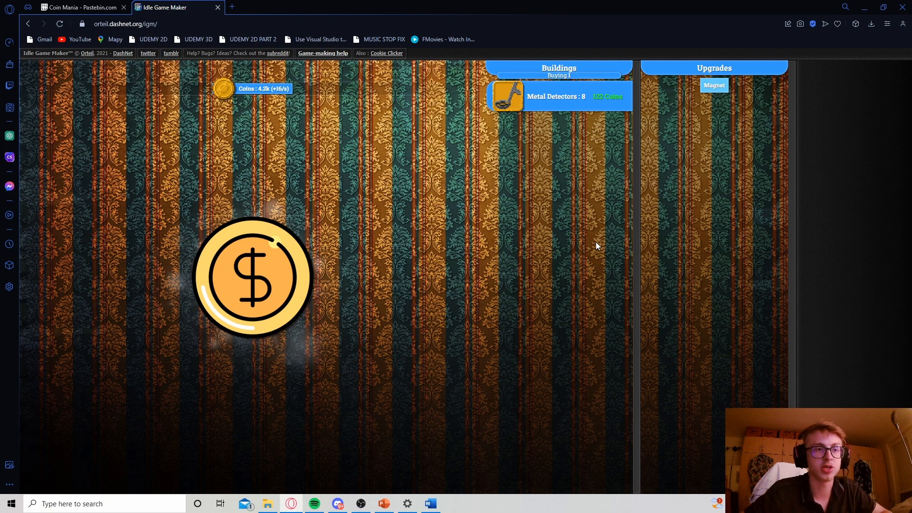
left_click(252, 276)
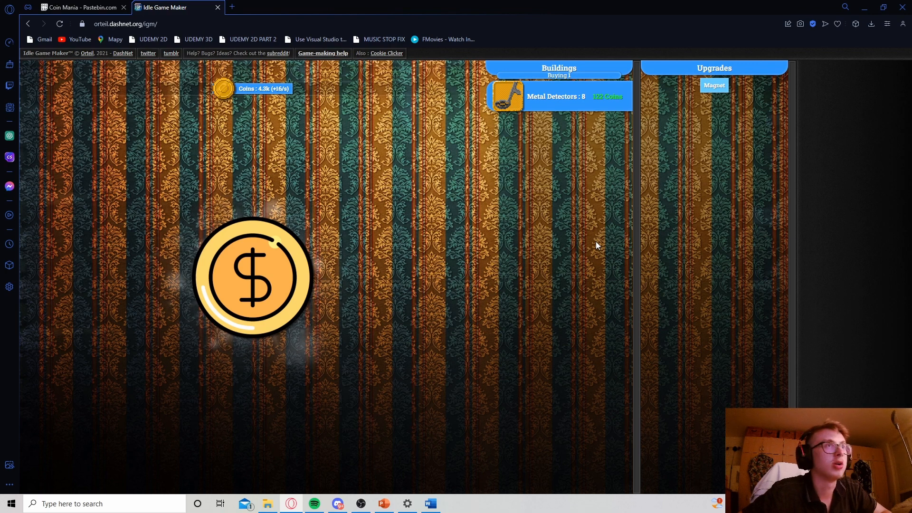
mouse_move(619, 287)
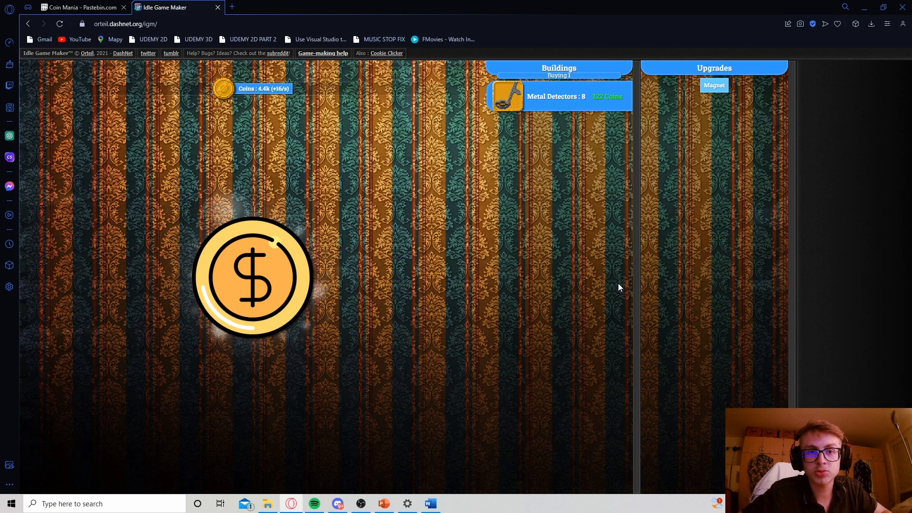